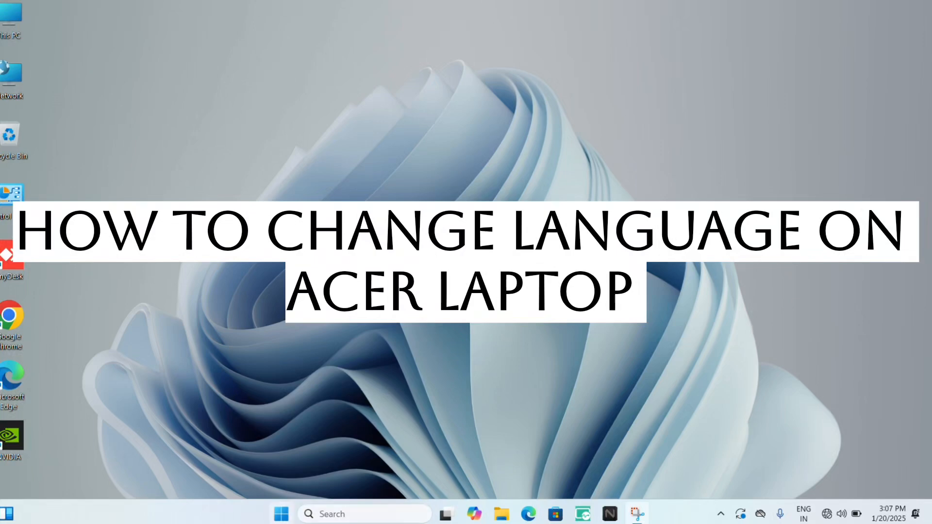
- Open the Start menu from the taskbar to show the pinned apps
click(281, 513)
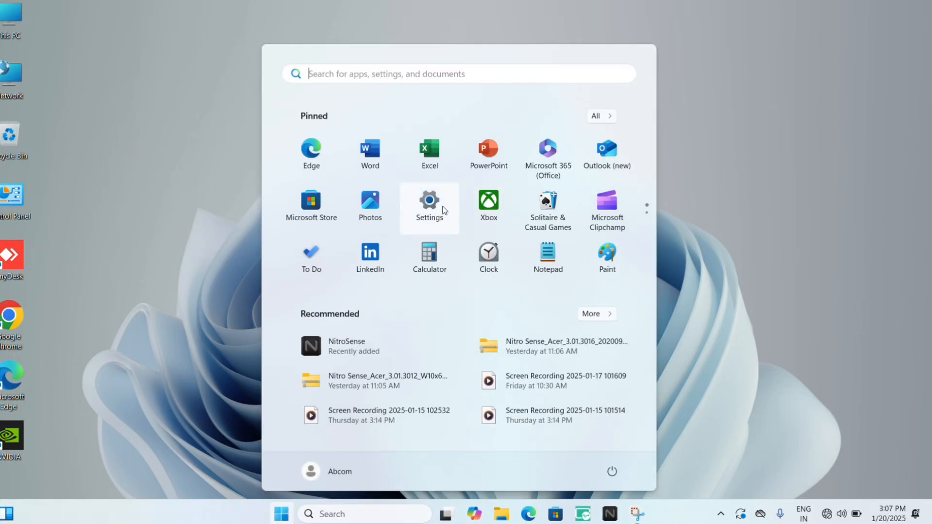
- Launch Settings and go to Time & language, then Language & region
click(430, 206)
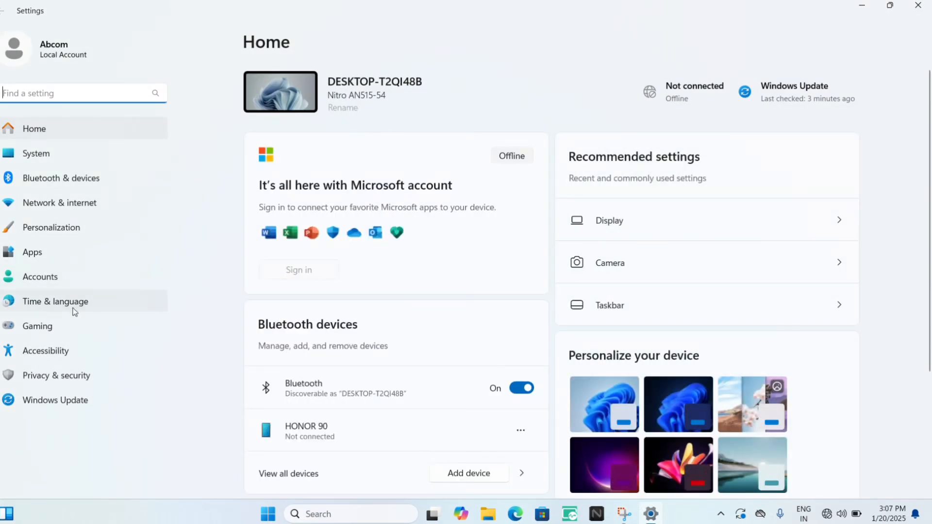
click(56, 302)
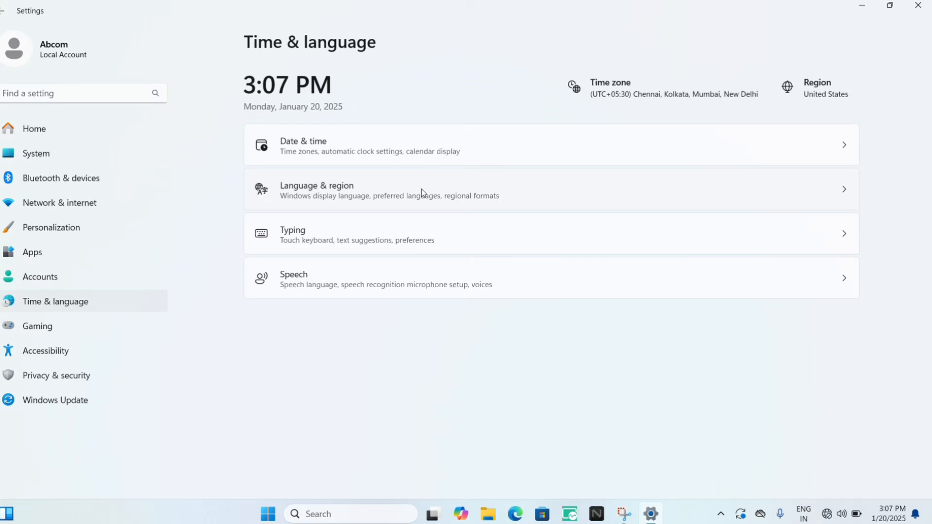
mouse_move(757, 219)
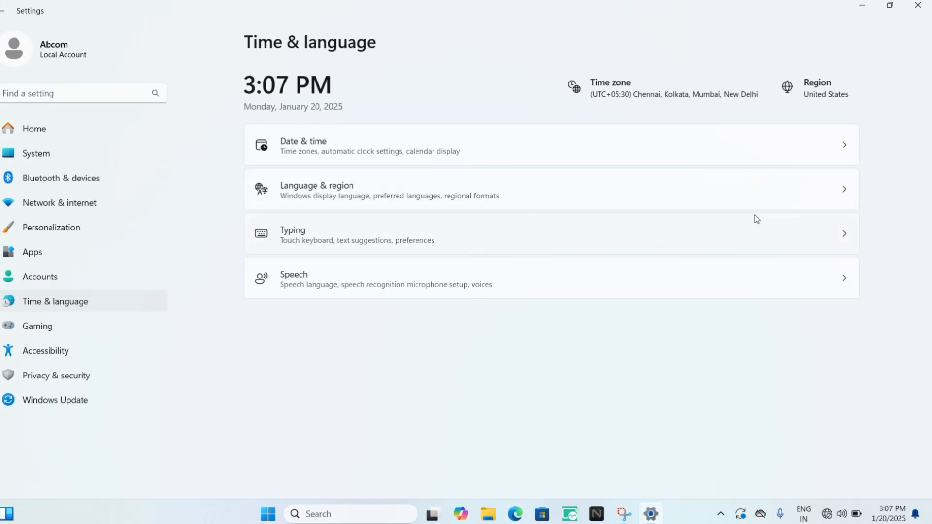
click(317, 189)
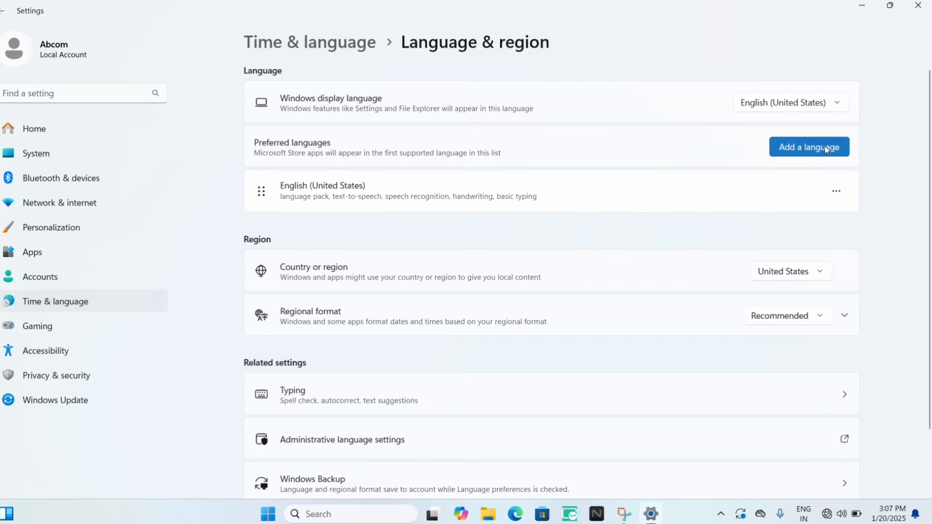
- Start adding a preferred language to open the language chooser
click(809, 146)
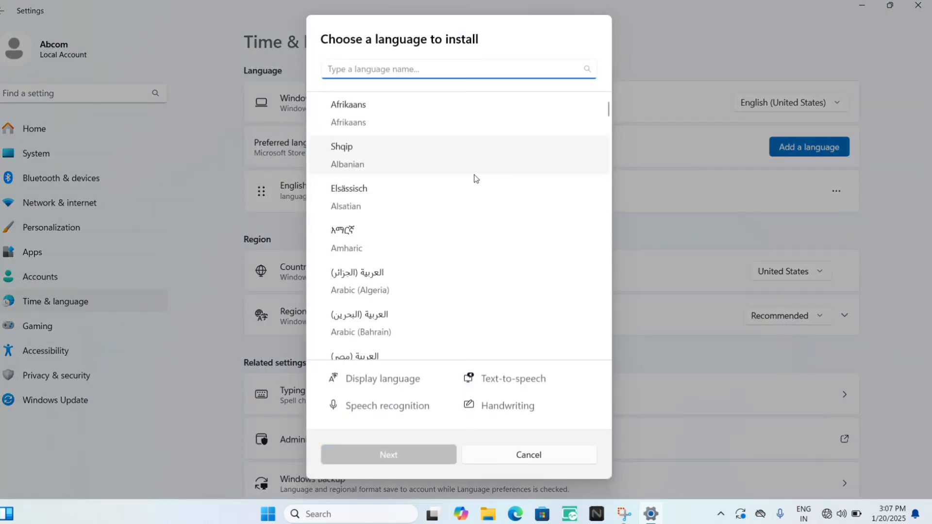
- Select Afrikaans from the language list and install its language features
click(458, 69)
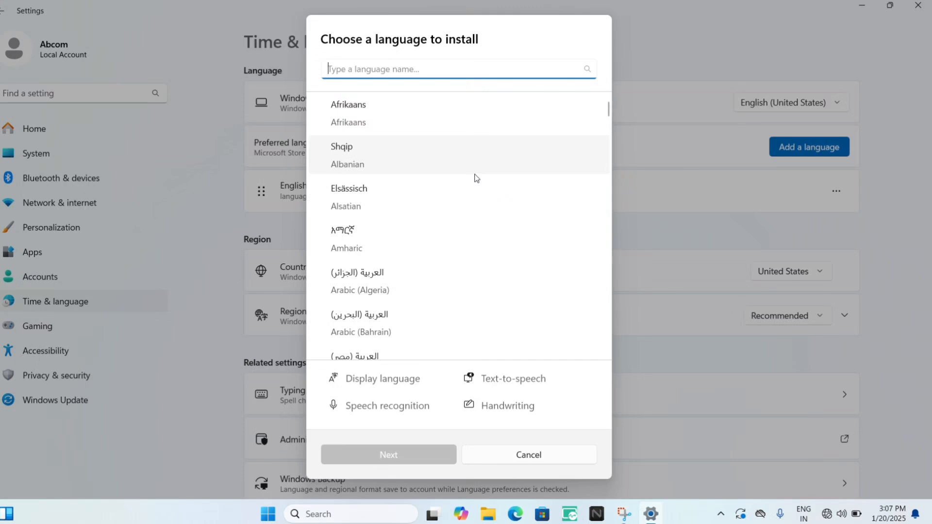
scroll(down, 3)
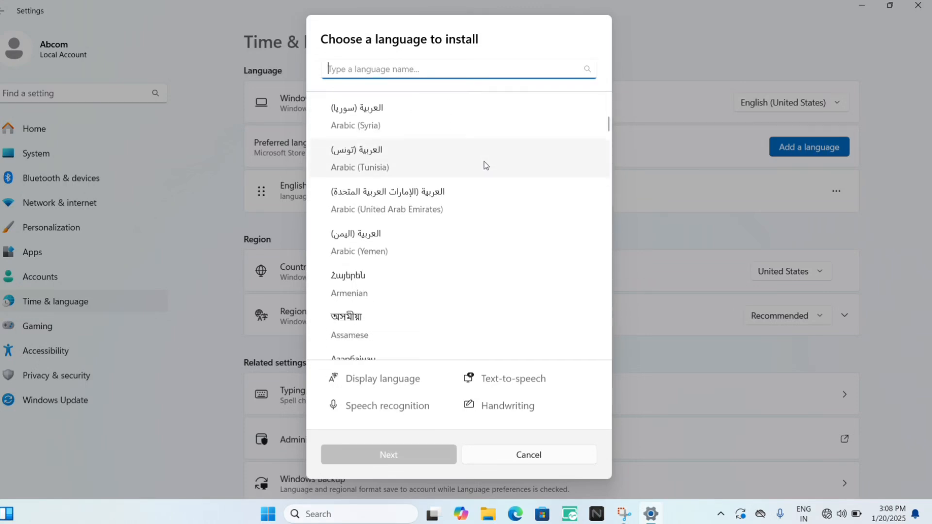
scroll(down, 3)
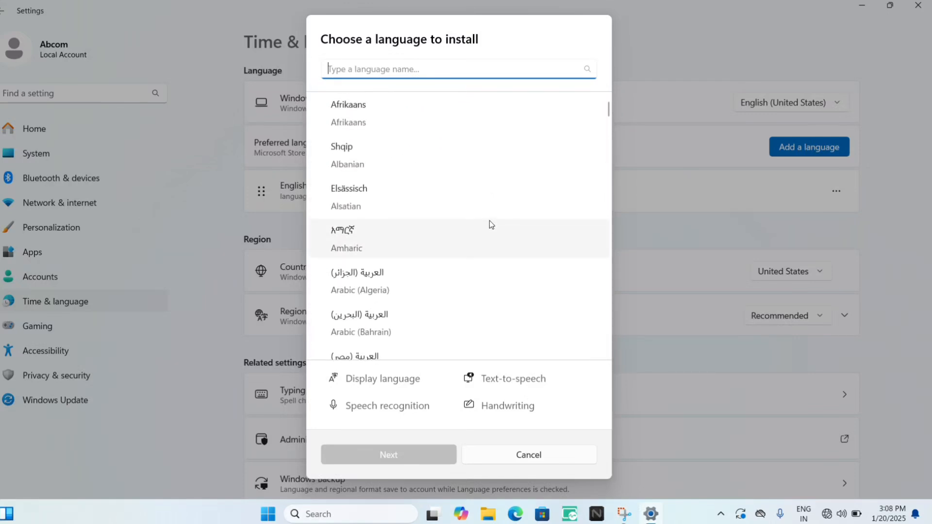
click(347, 113)
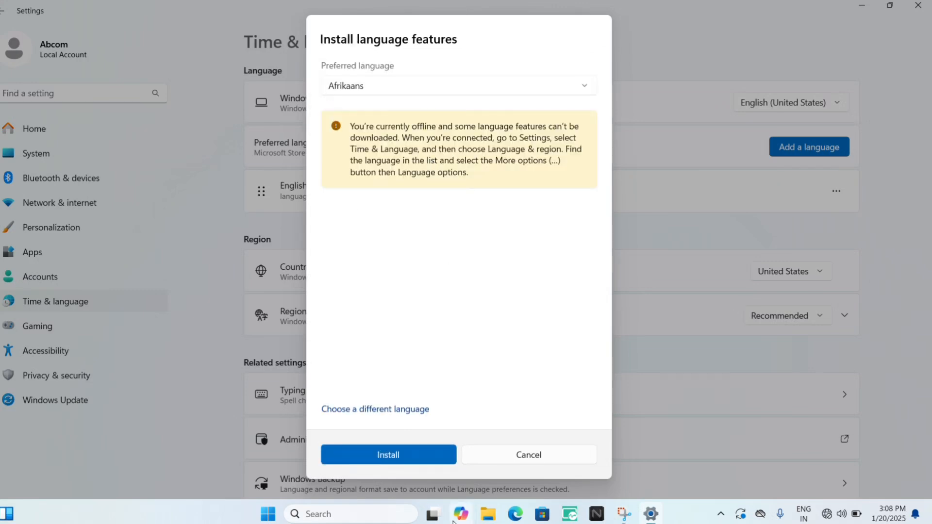
mouse_move(437, 457)
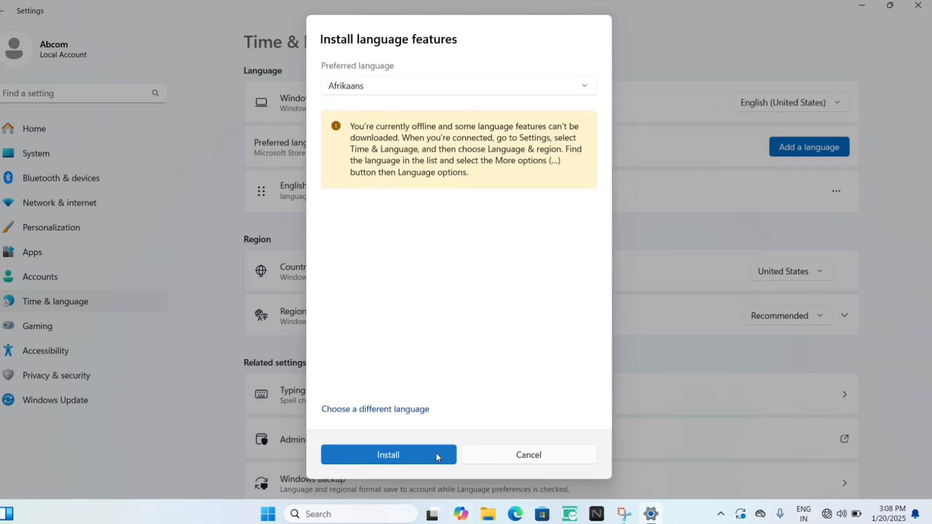
click(528, 455)
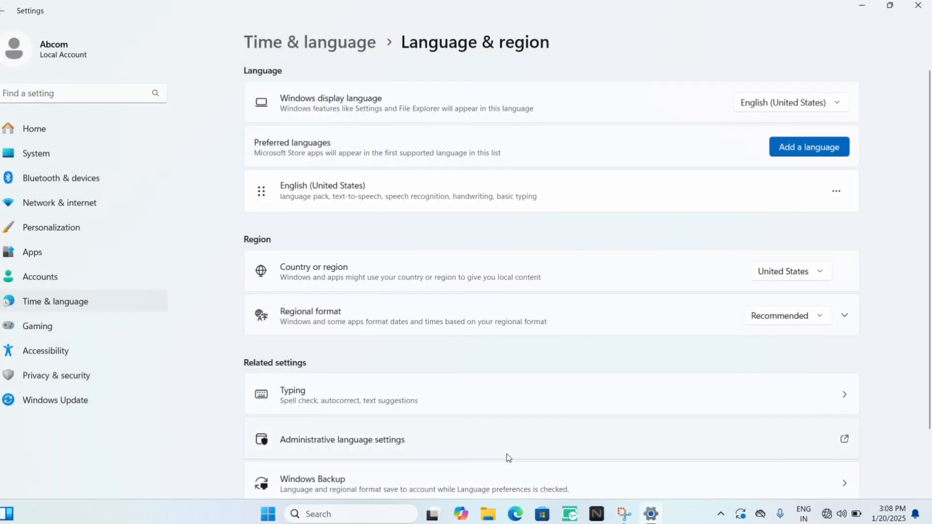
mouse_move(910, 32)
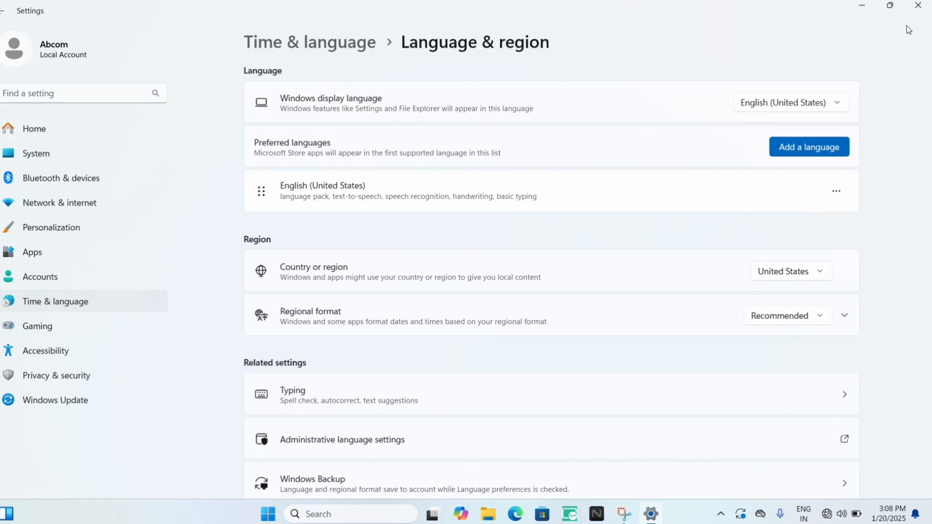
mouse_move(908, 27)
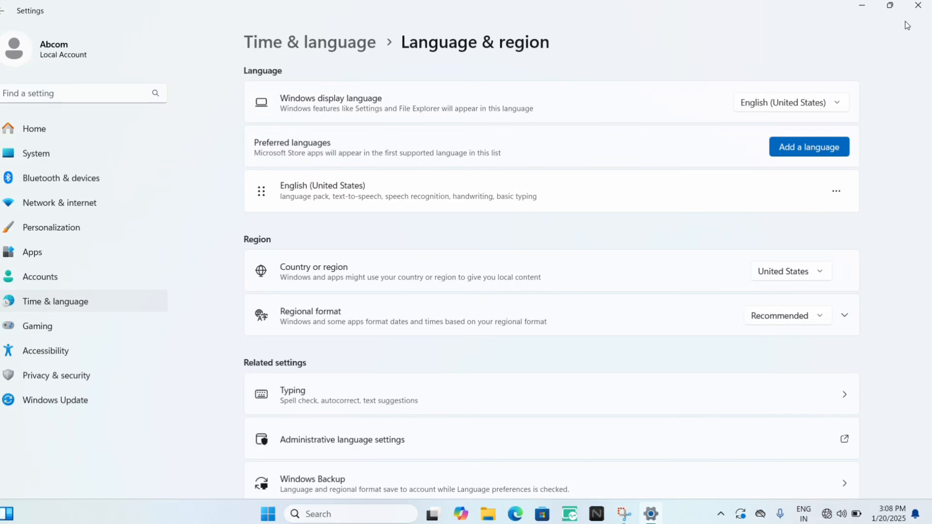